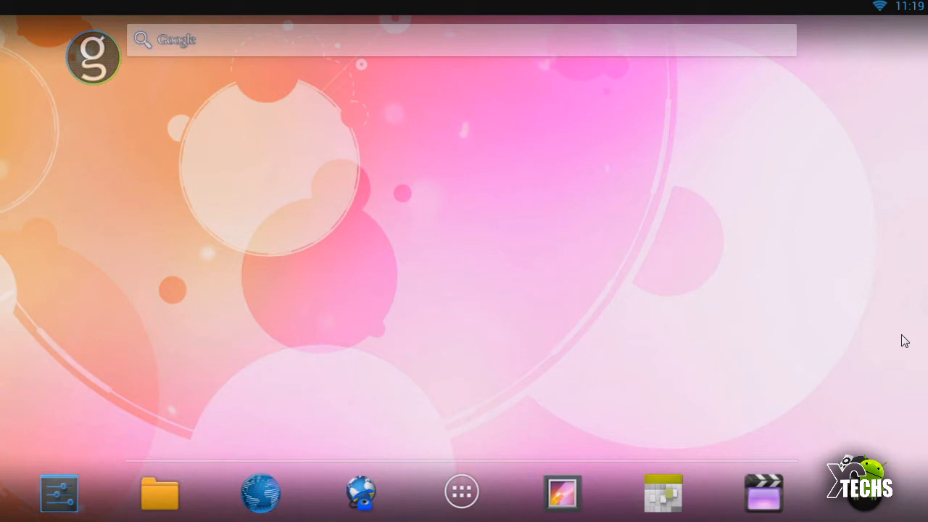
mouse_move(15, 519)
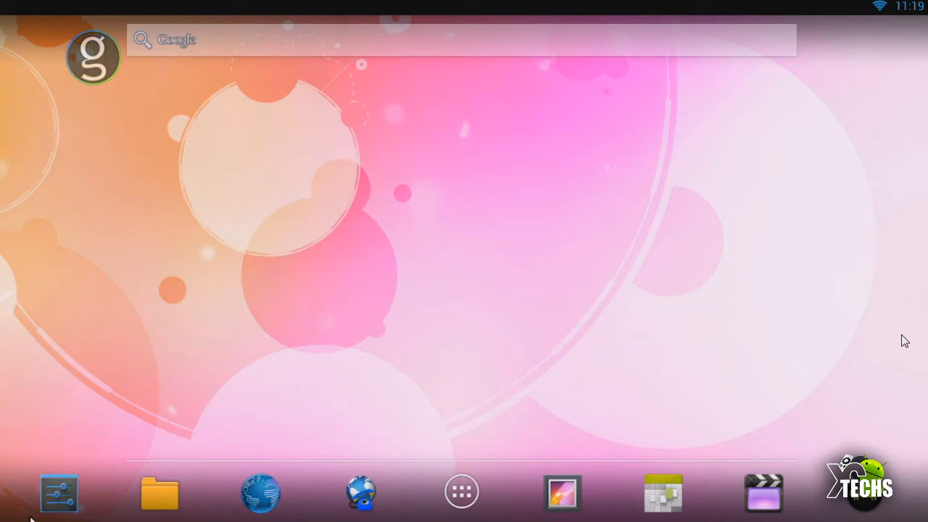
mouse_move(113, 481)
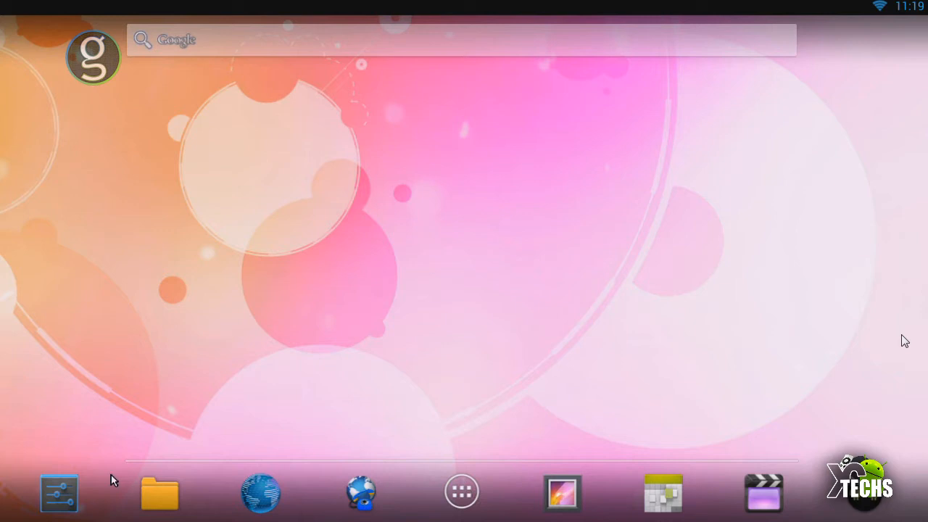
mouse_move(165, 464)
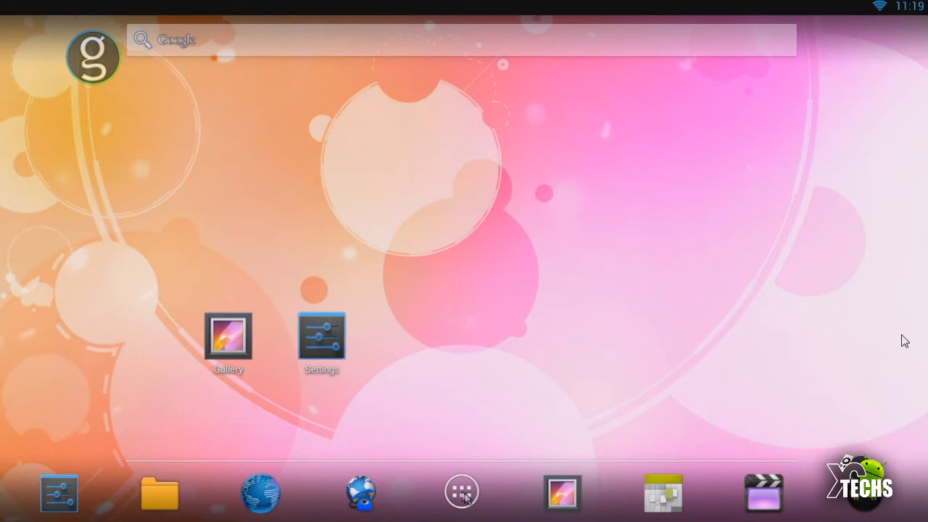
From the app drawer, launch Settings and show the About G-Box MX2 page (Android 4.2.2)
click(462, 493)
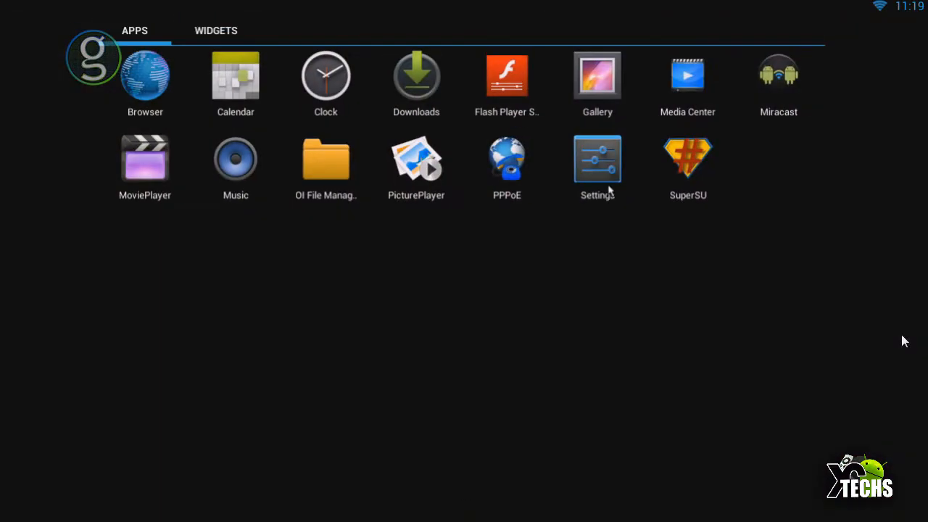
click(597, 158)
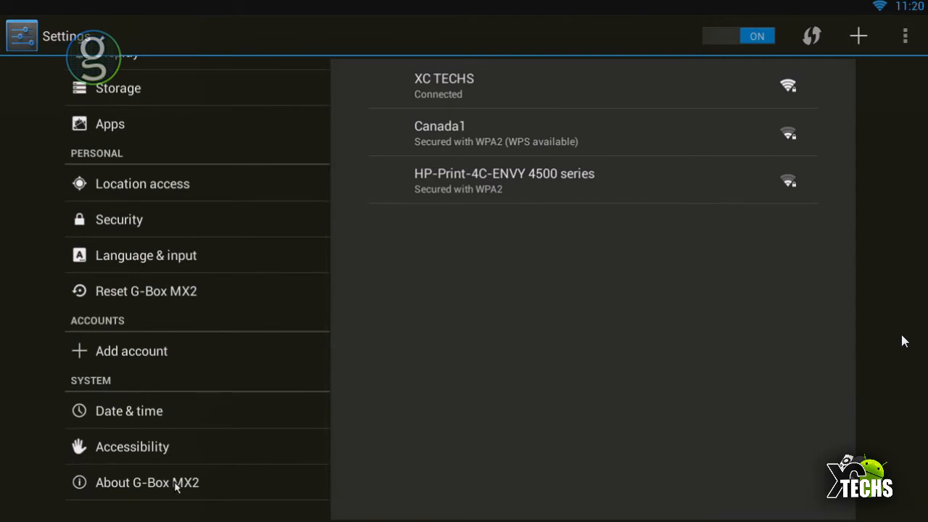
click(147, 481)
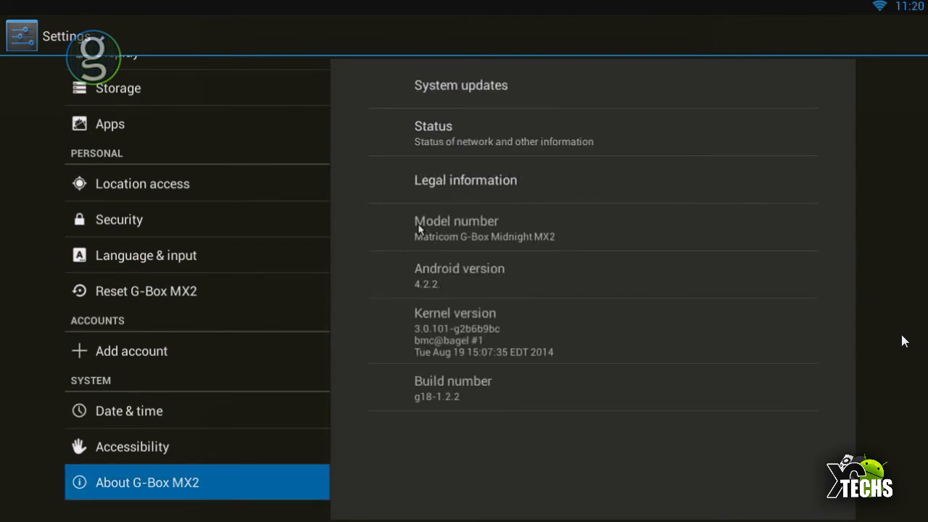
mouse_move(457, 281)
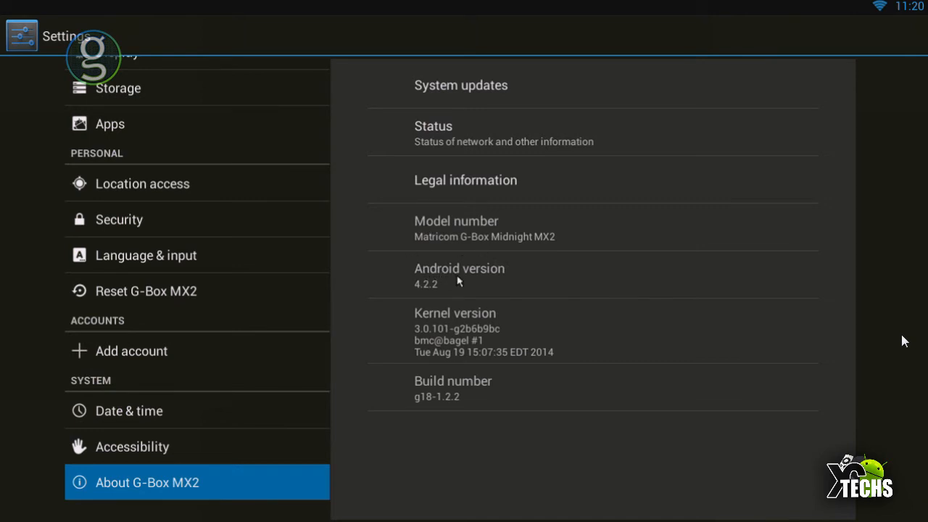
mouse_move(447, 325)
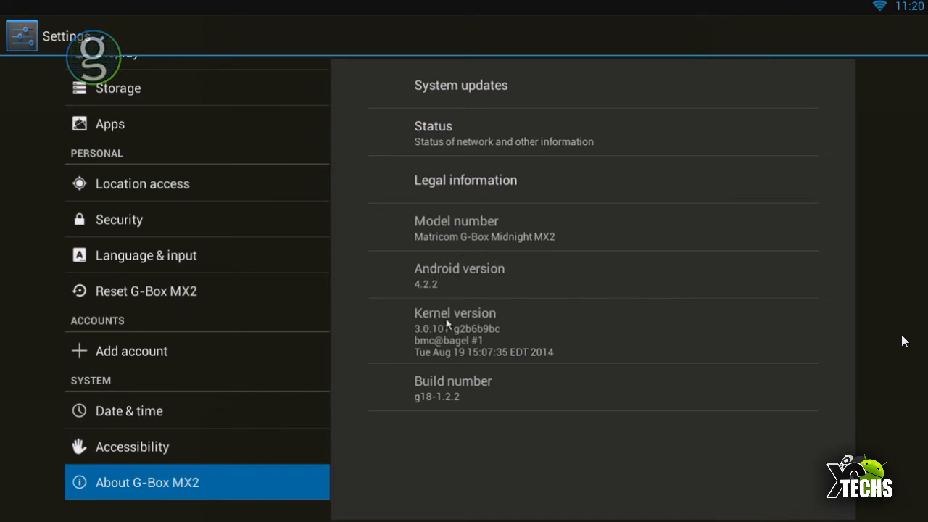
mouse_move(472, 397)
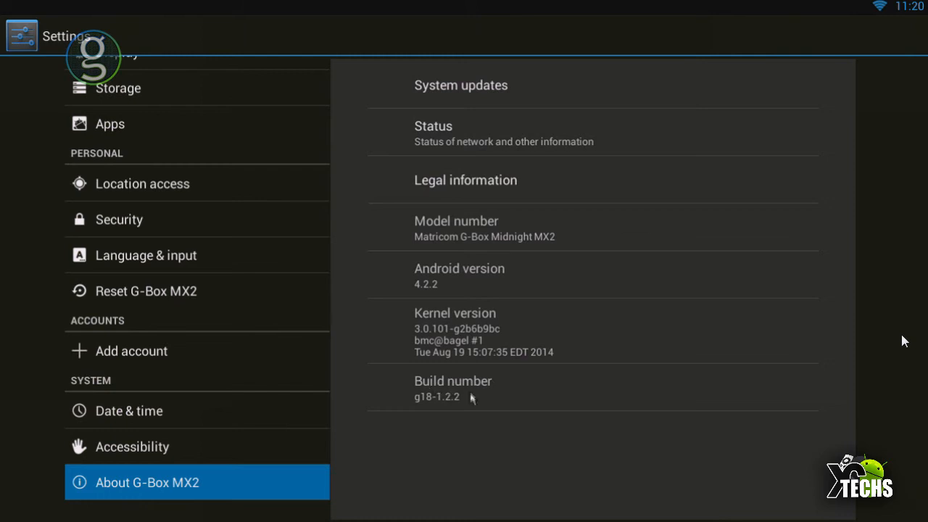
mouse_move(434, 275)
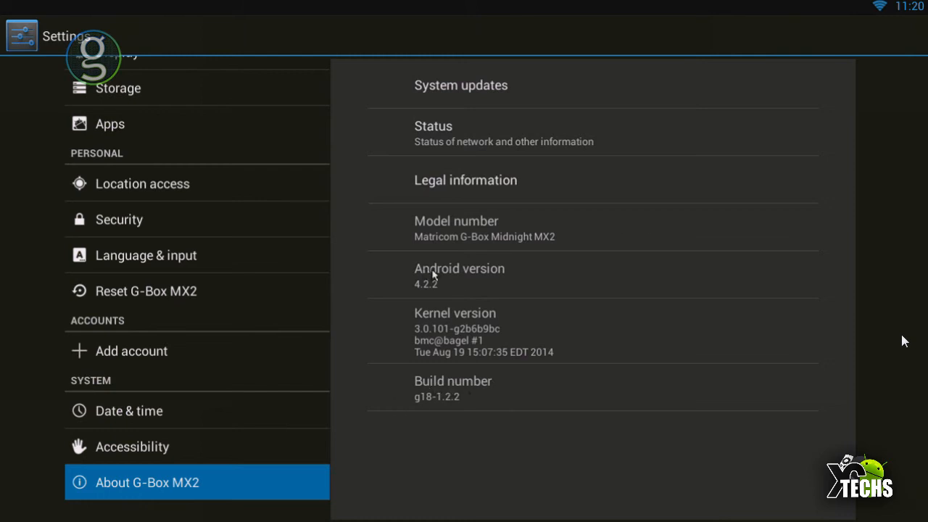
mouse_move(478, 383)
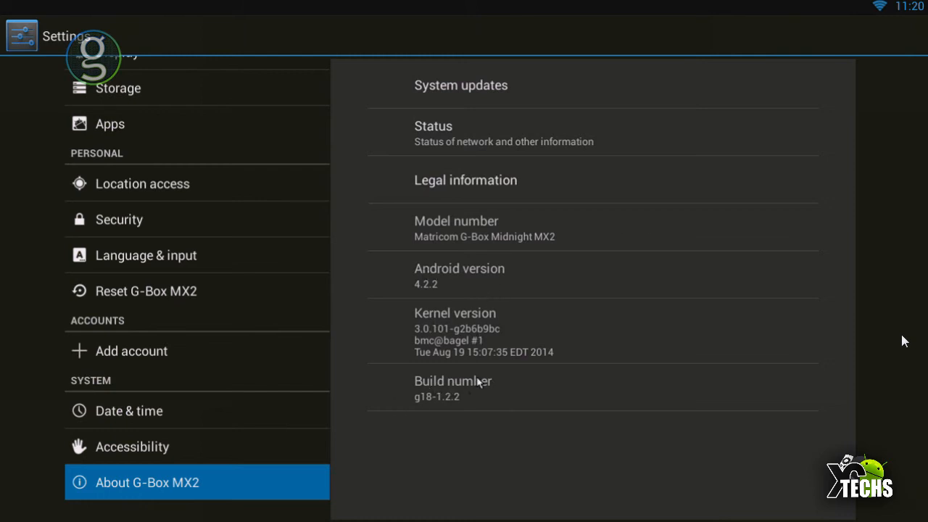
mouse_move(498, 397)
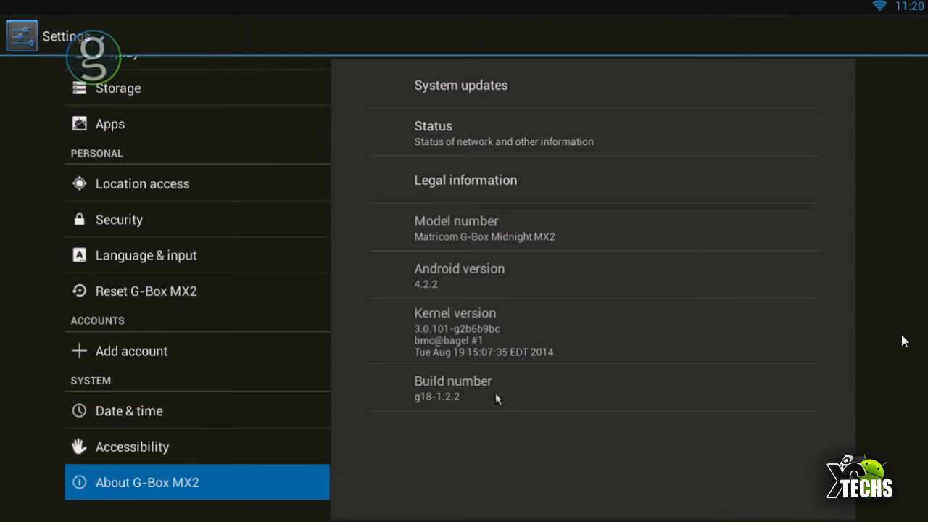
mouse_move(497, 386)
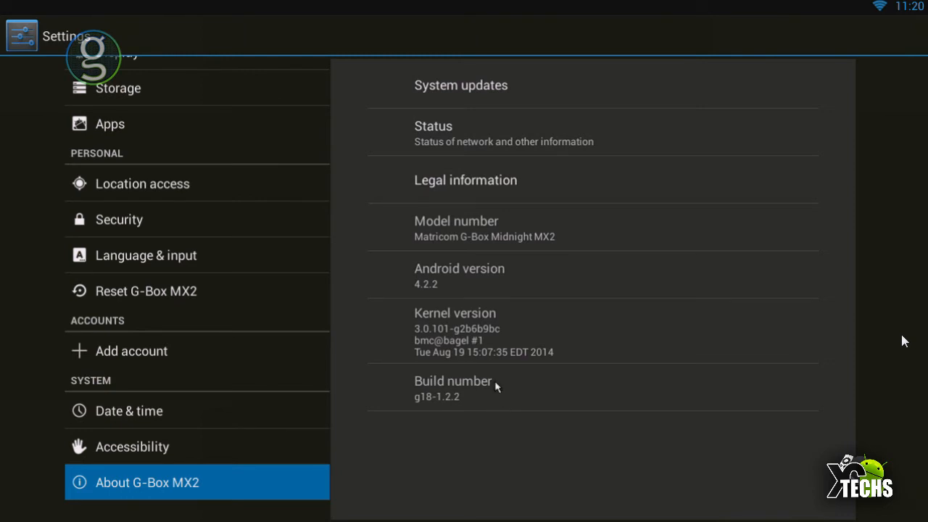
mouse_move(472, 319)
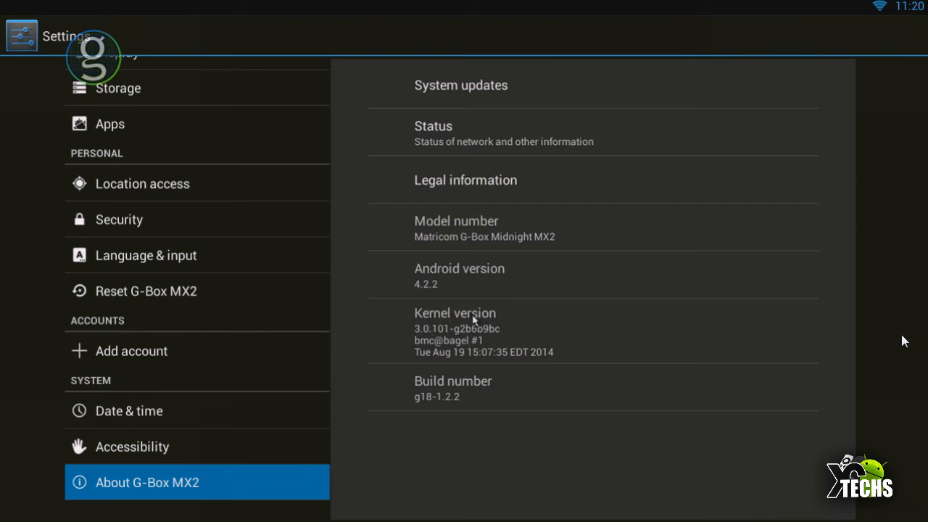